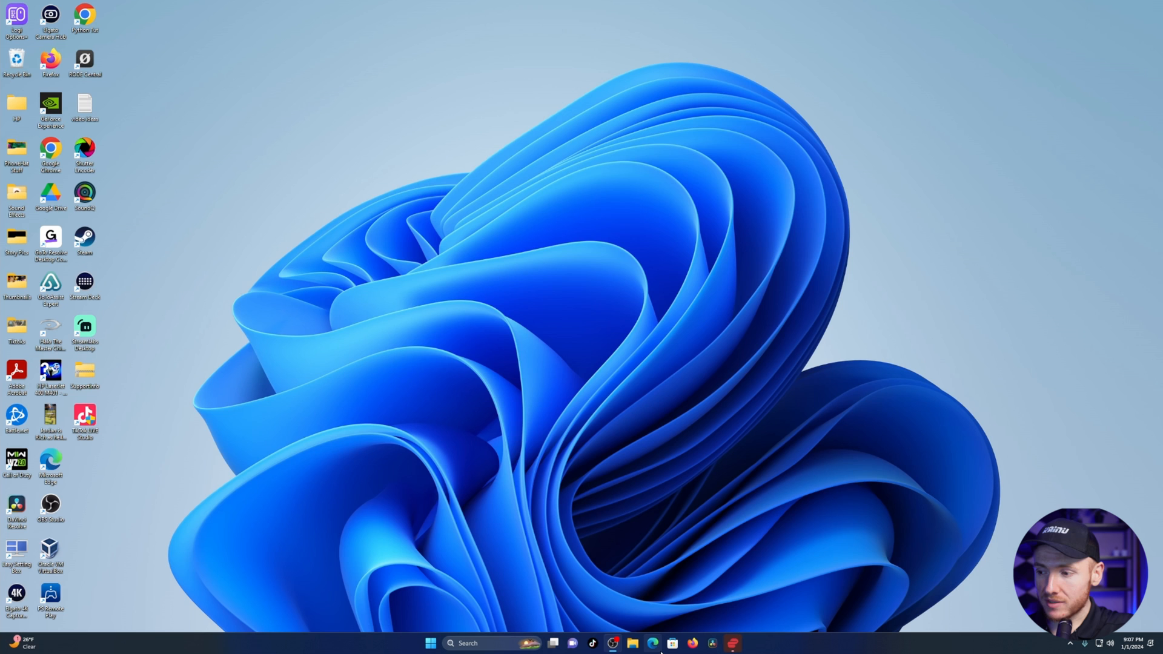
Launch Edge from the taskbar and load google.com
click(653, 643)
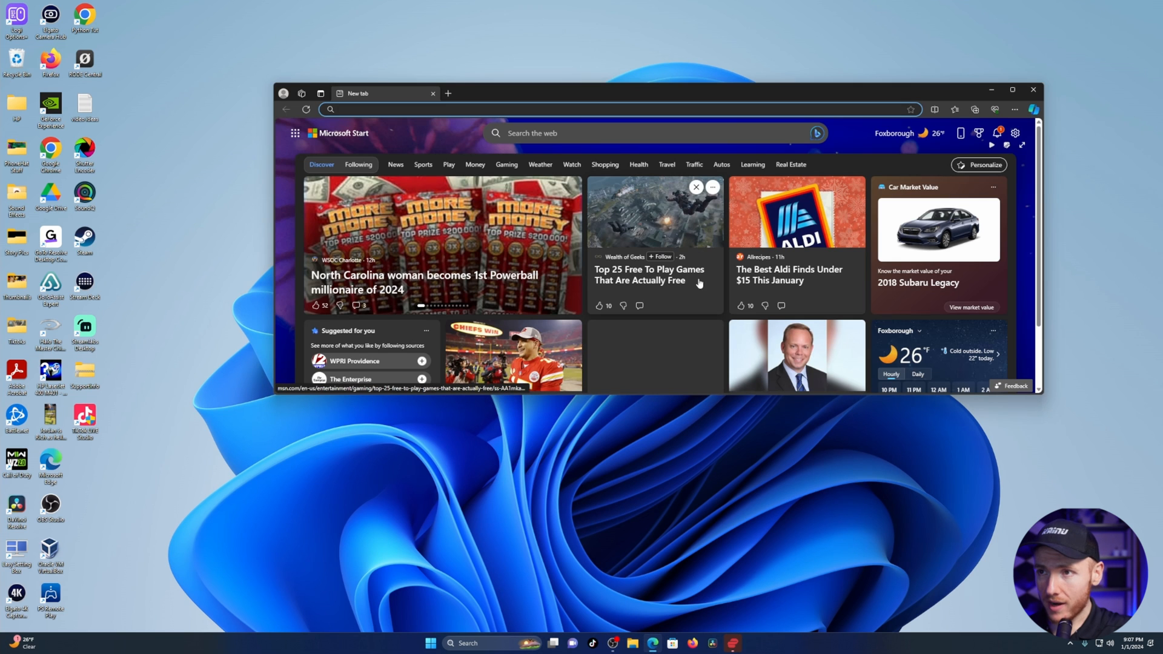
text(google.com)
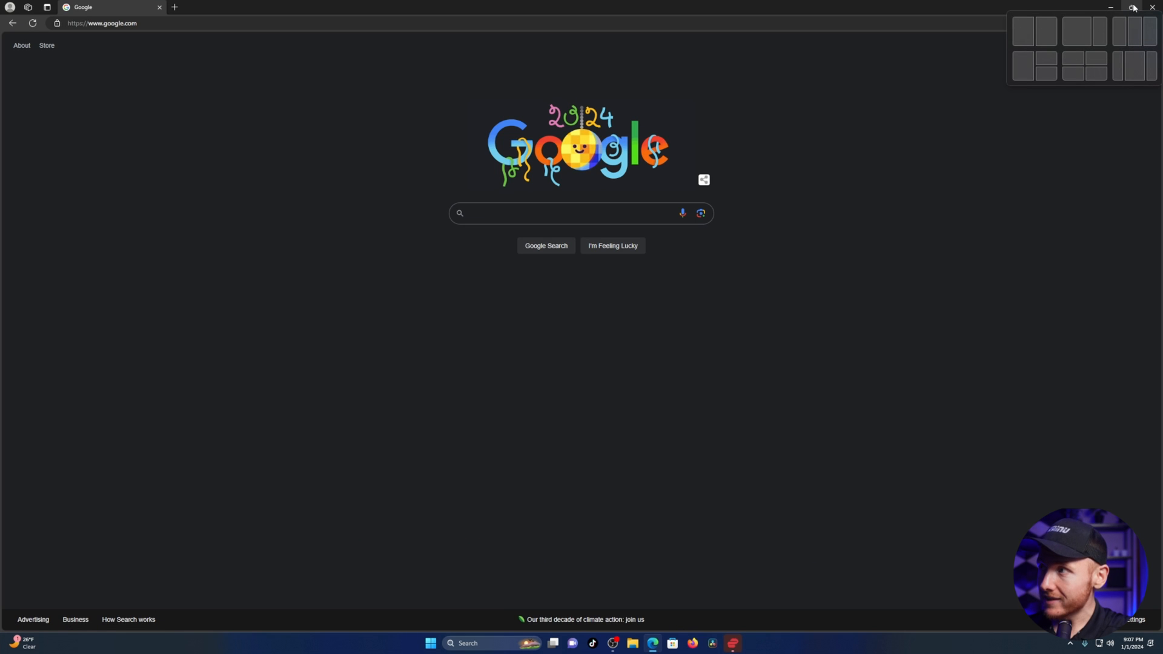
Restore the Edge window to a smaller, non-maximized size showing Google
click(1133, 7)
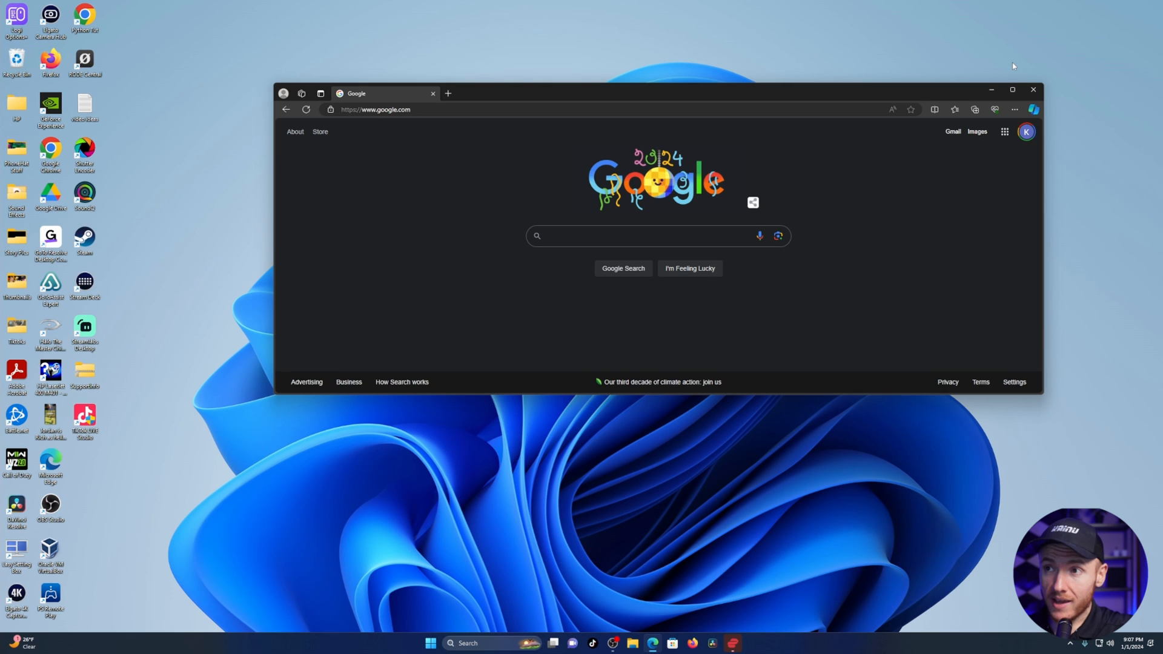
click(631, 236)
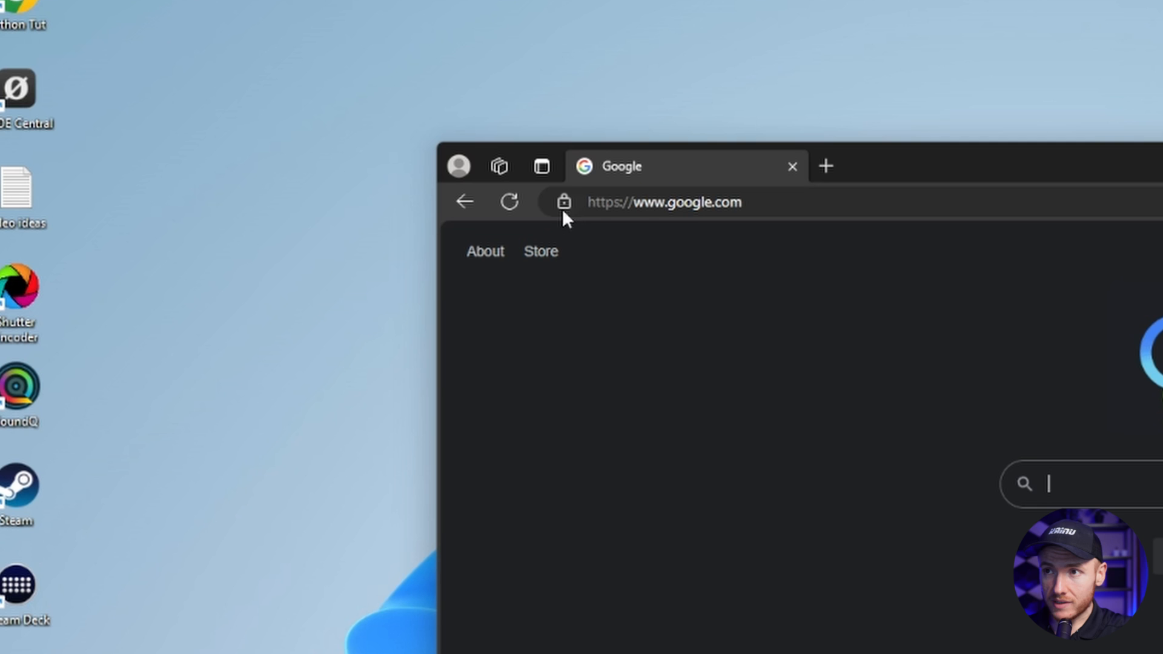
mouse_move(564, 202)
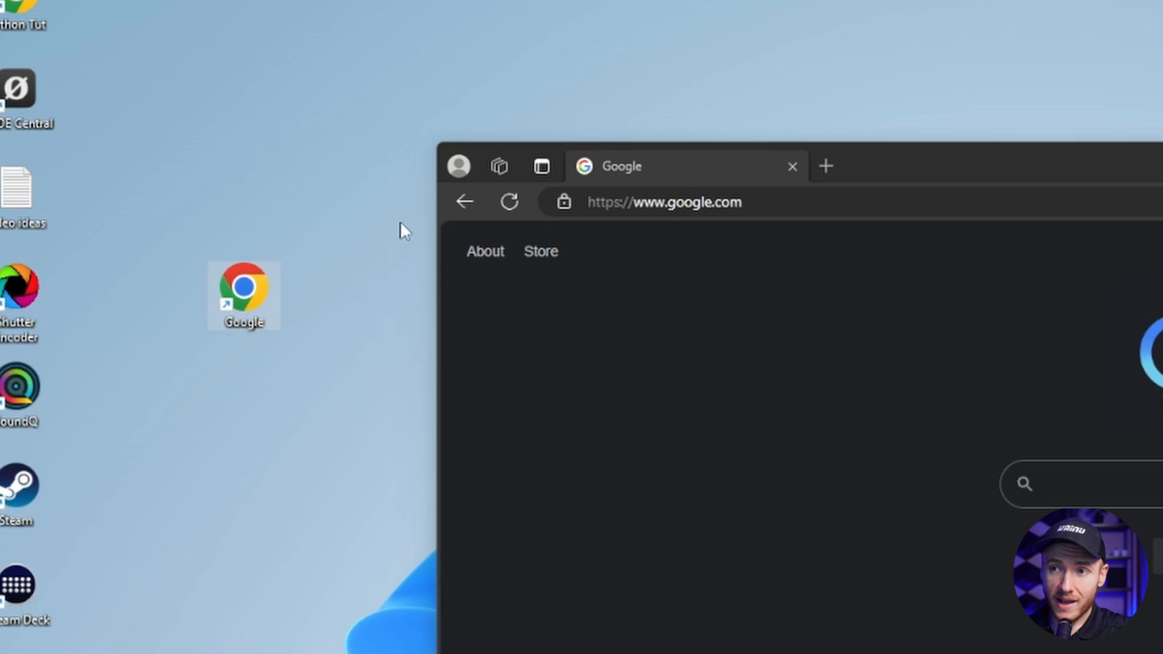
mouse_move(214, 290)
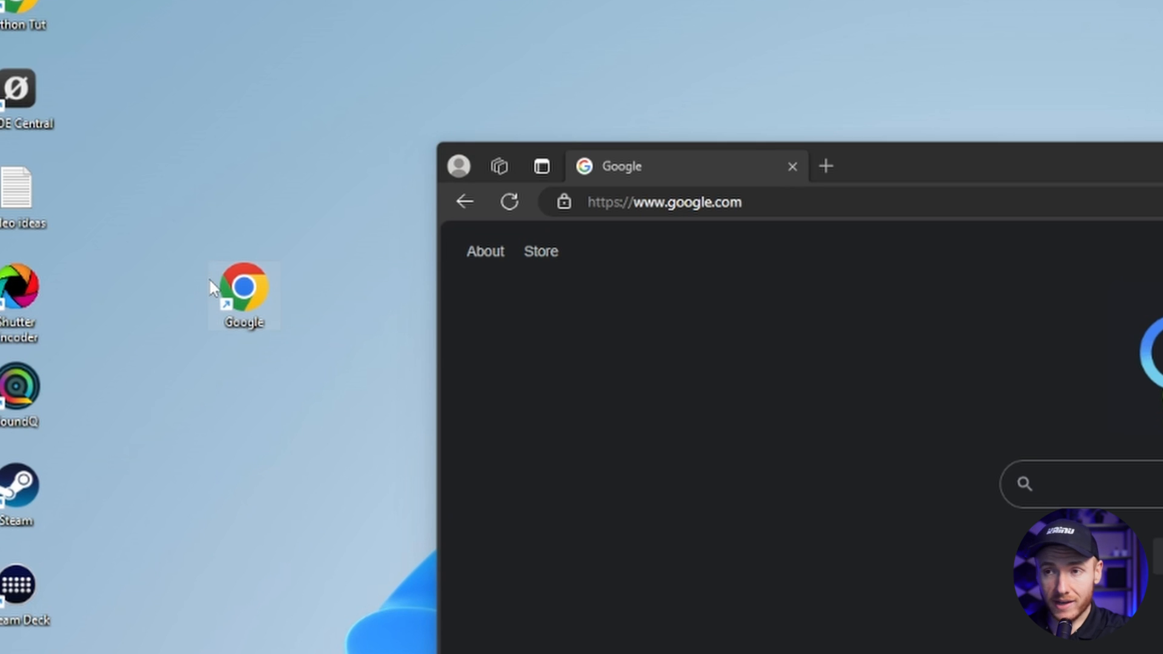
mouse_move(773, 274)
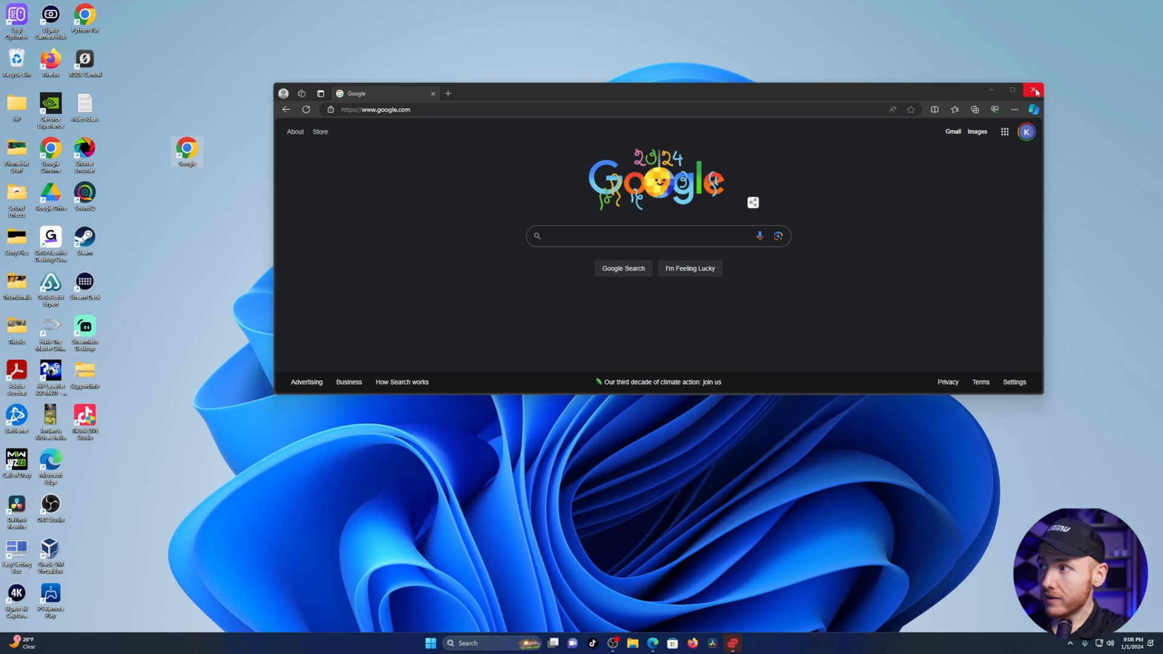
Close the Edge window, leaving the Google shortcut on the desktop
click(1035, 90)
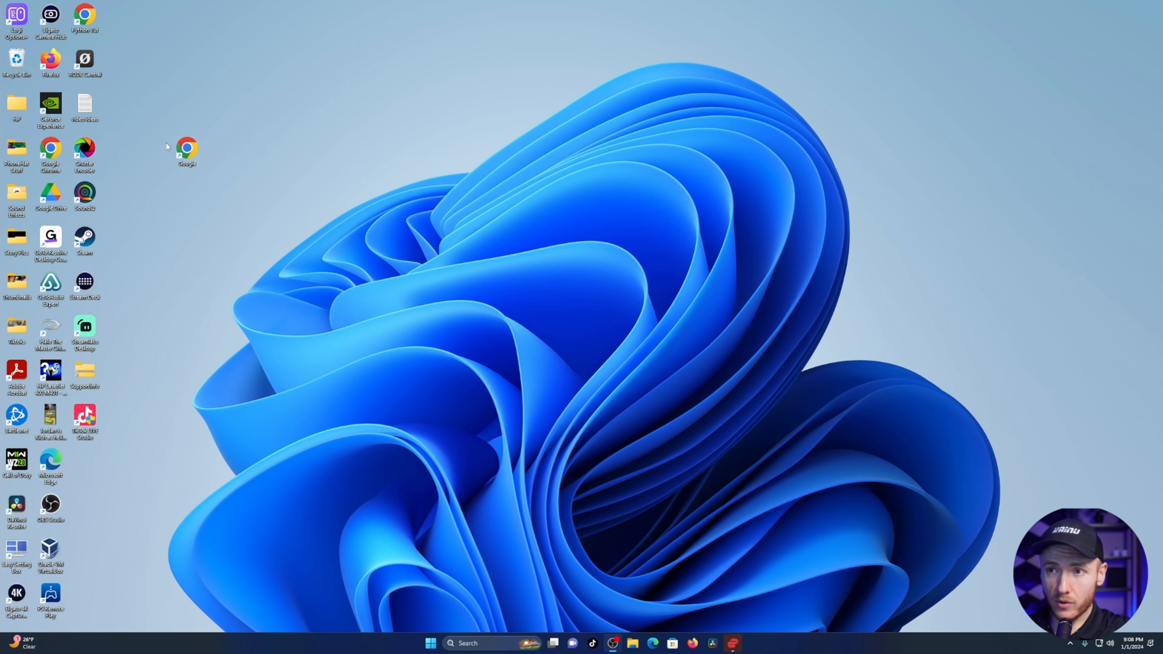